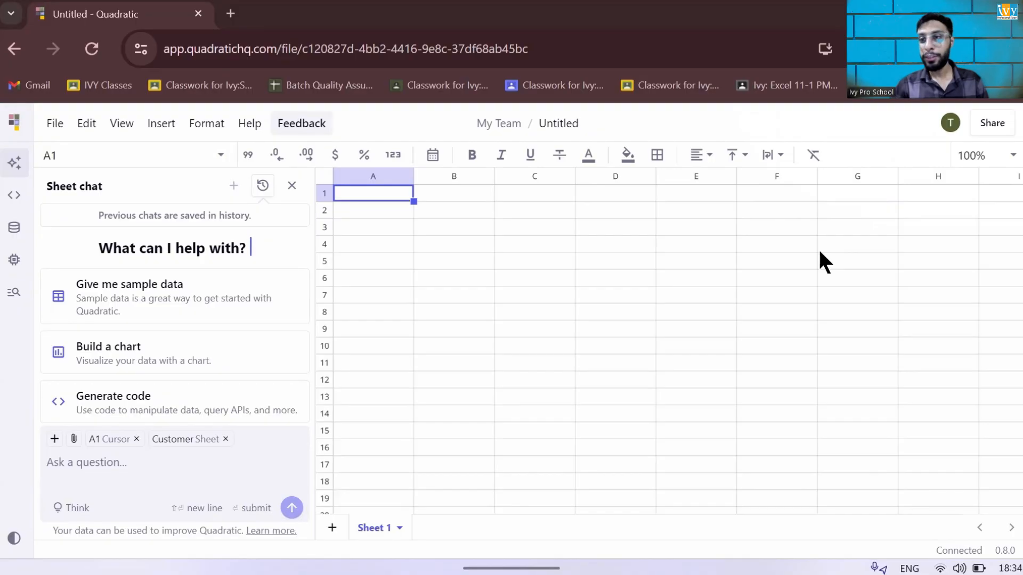
mouse_move(453, 240)
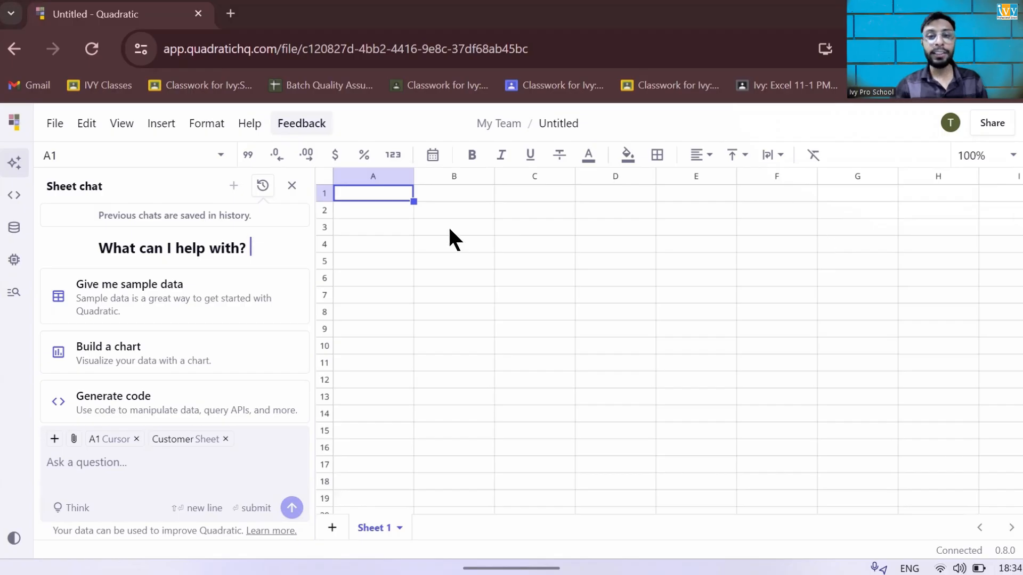
mouse_move(427, 219)
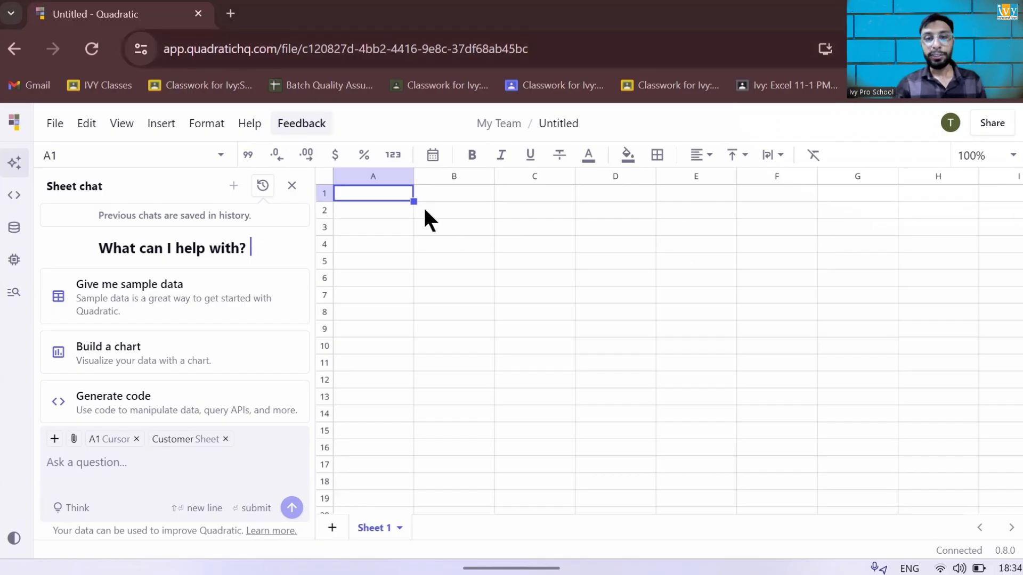
mouse_move(287, 274)
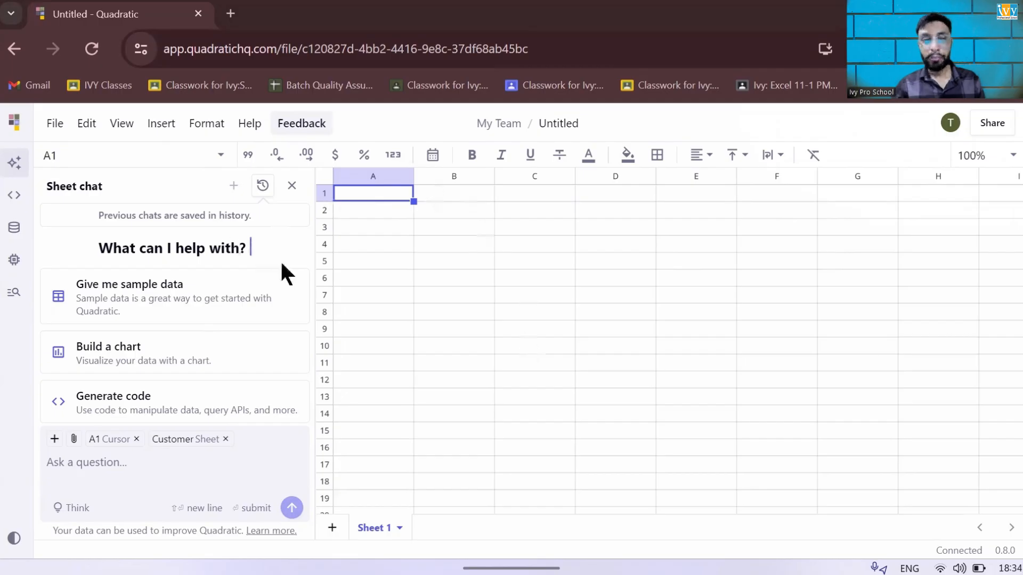
mouse_move(402, 204)
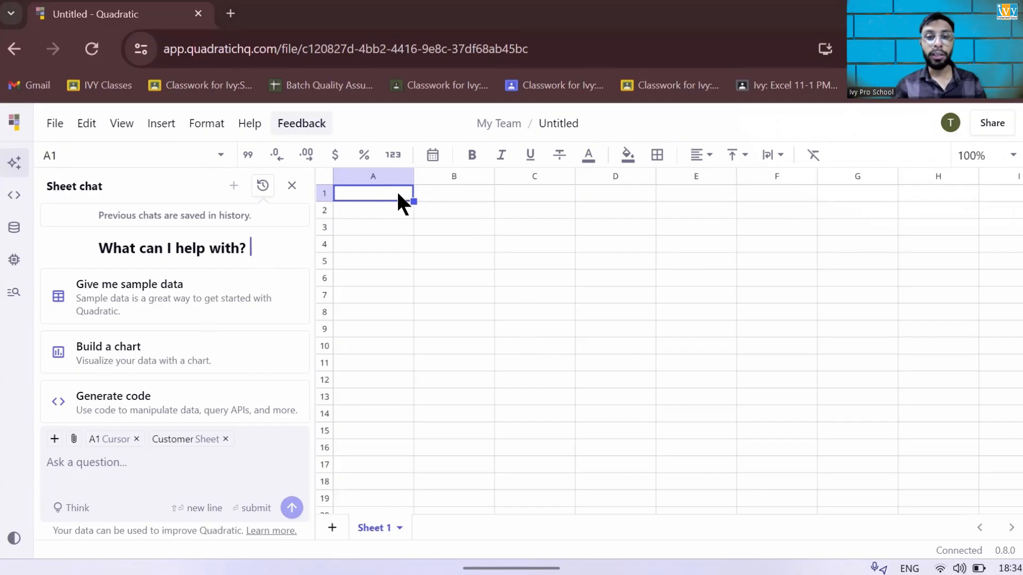
Step: Enter placeholder text 'dfdsafasd' while the Import data prompt appears on the blank sheet
type("dfdsafasd")
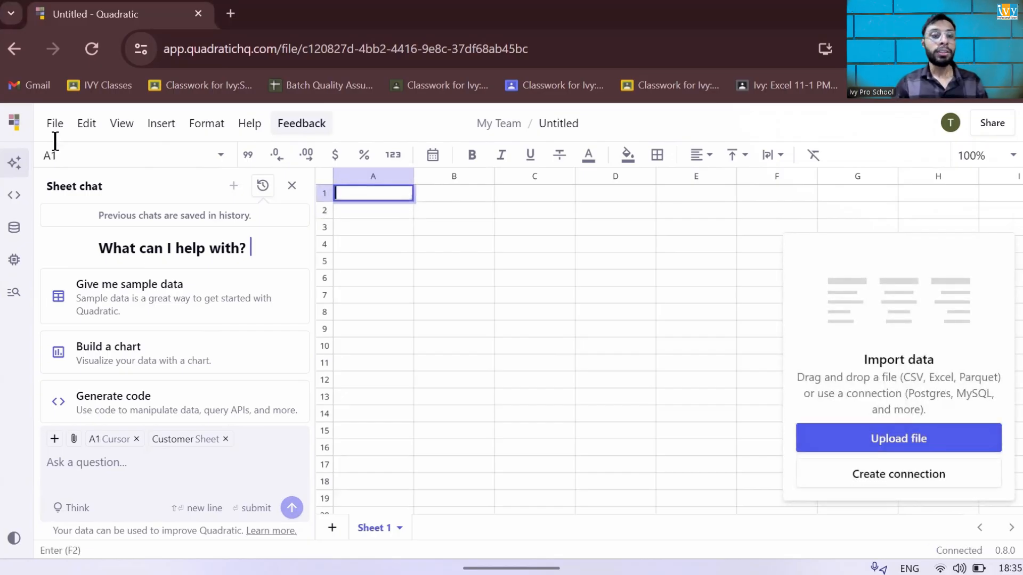
mouse_move(566, 156)
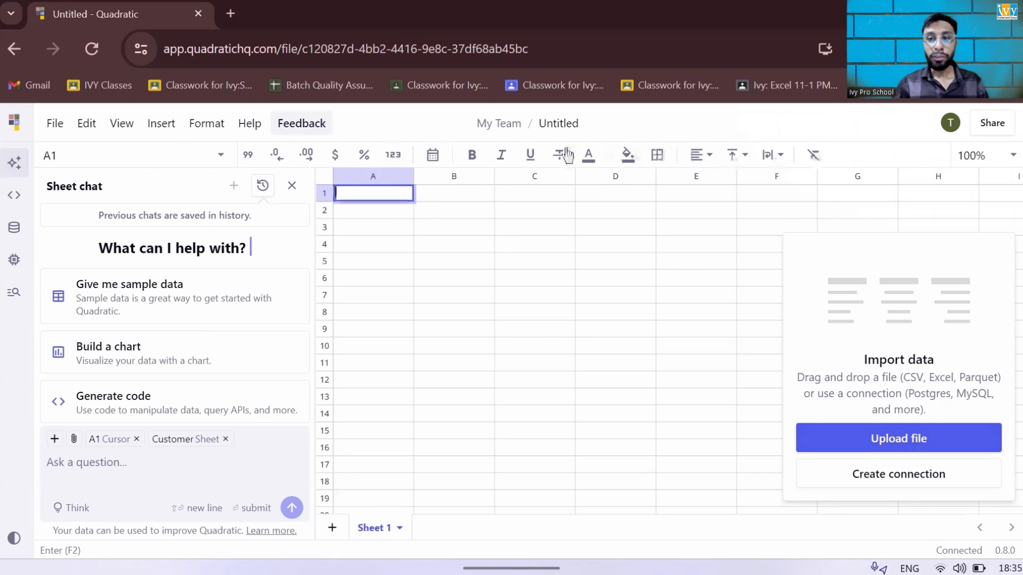
mouse_move(444, 261)
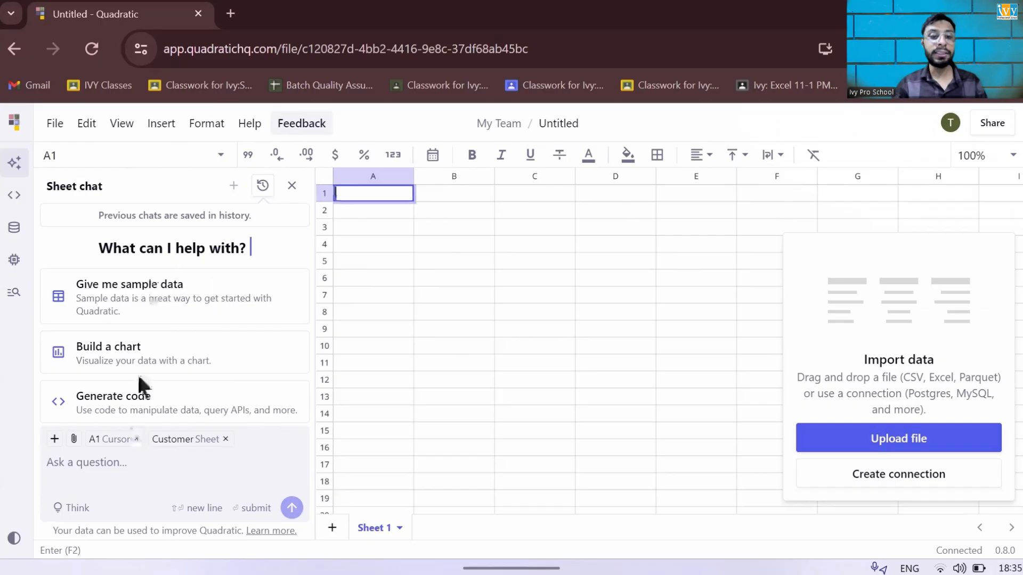
mouse_move(517, 285)
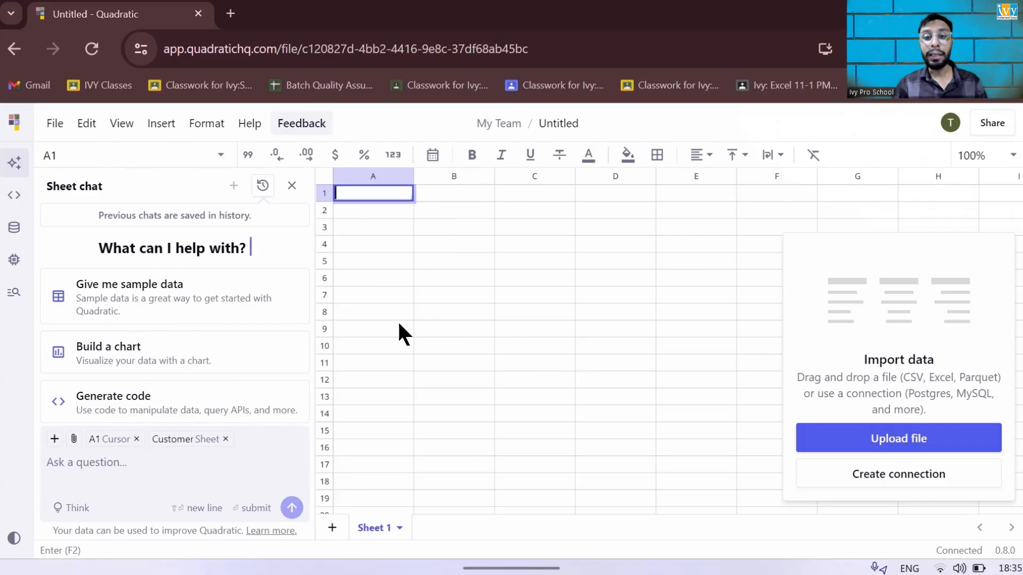
mouse_move(124, 457)
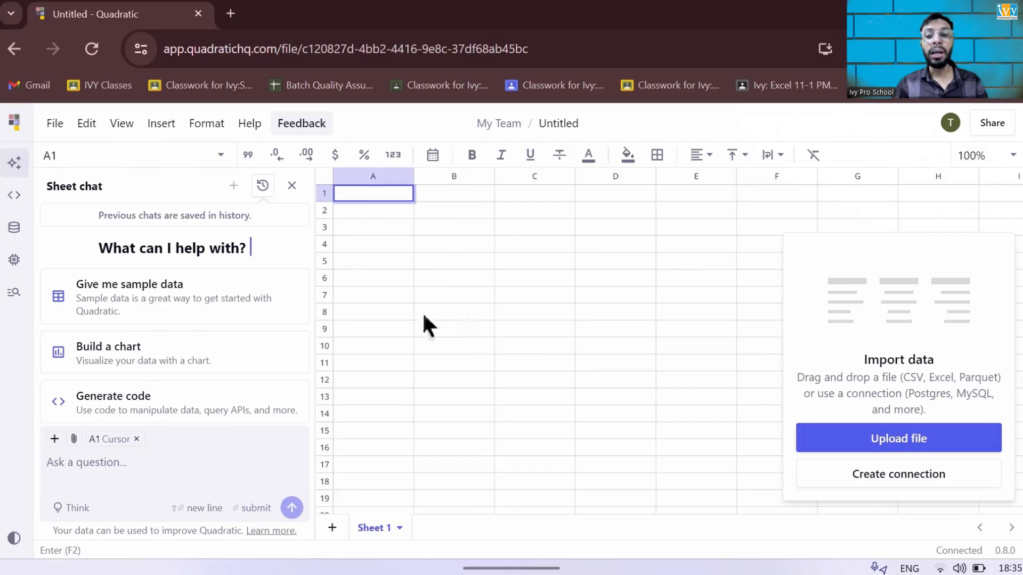
mouse_move(669, 388)
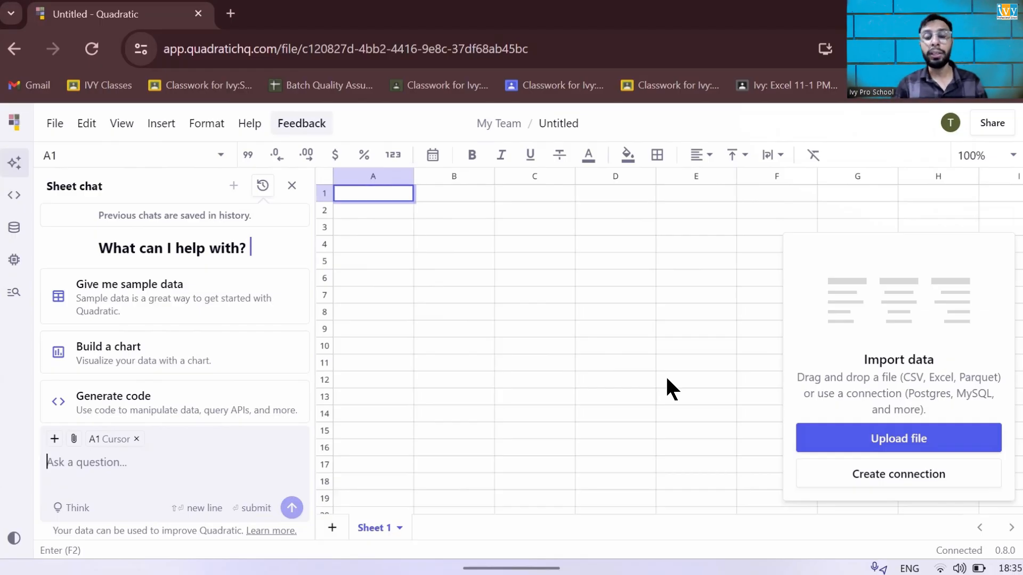
key("alt+tab")
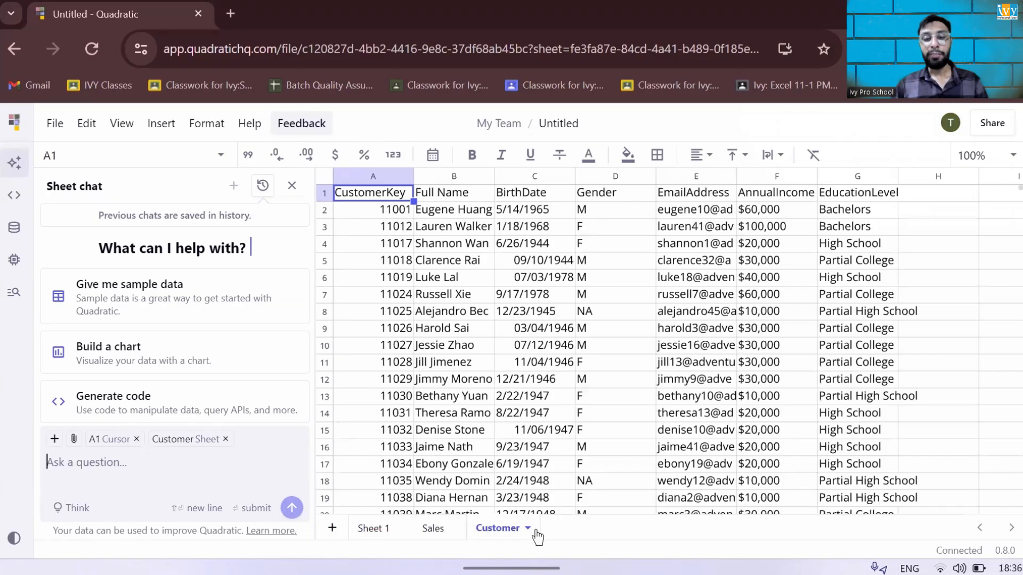
mouse_move(466, 281)
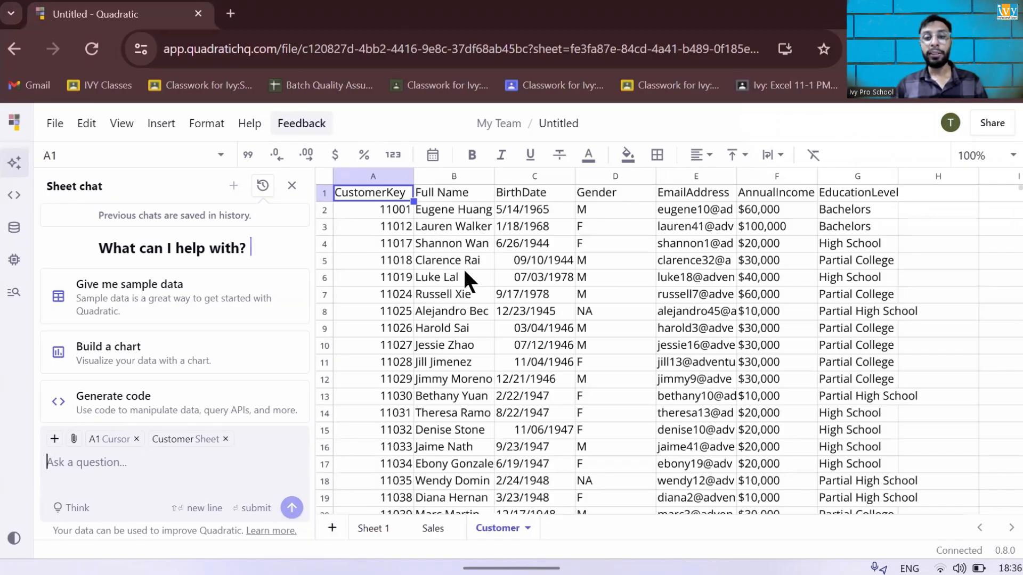
mouse_move(643, 130)
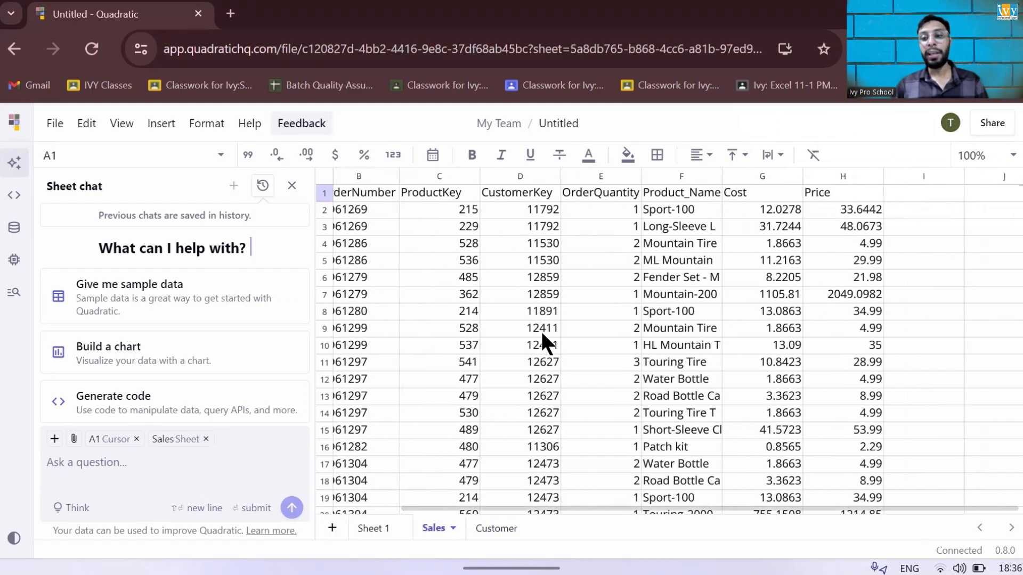
mouse_move(430, 285)
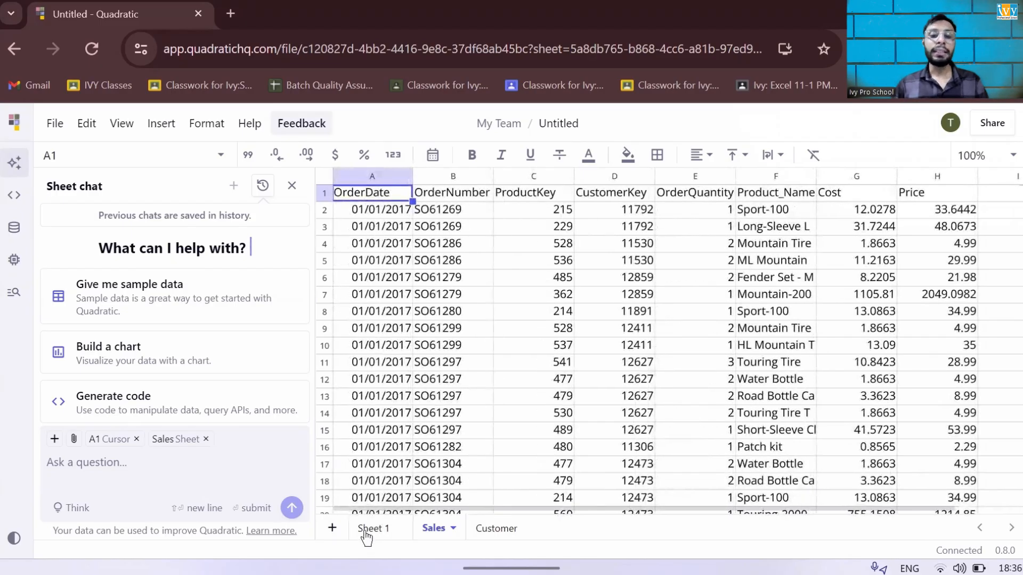
left_click(374, 529)
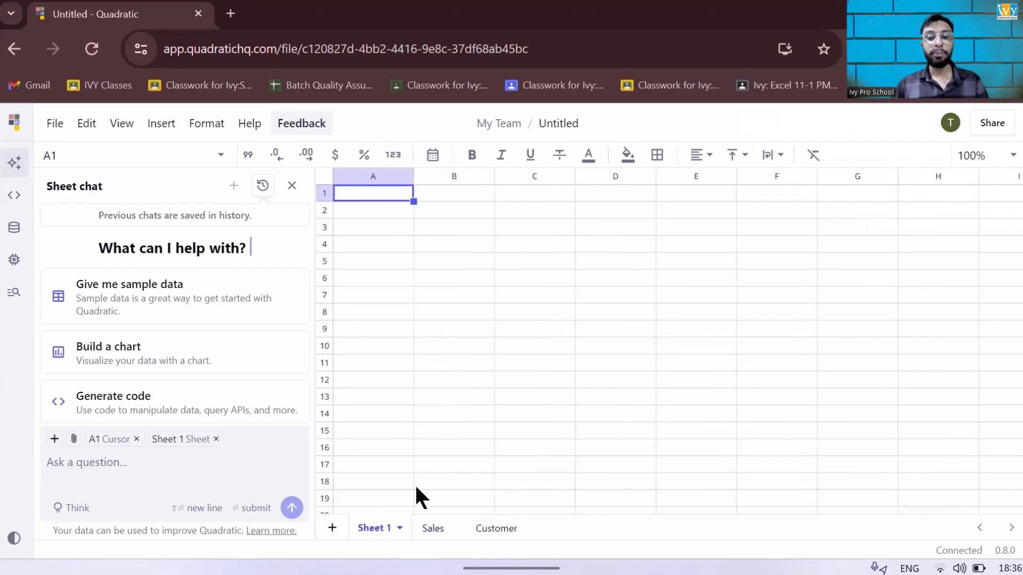
left_click(495, 529)
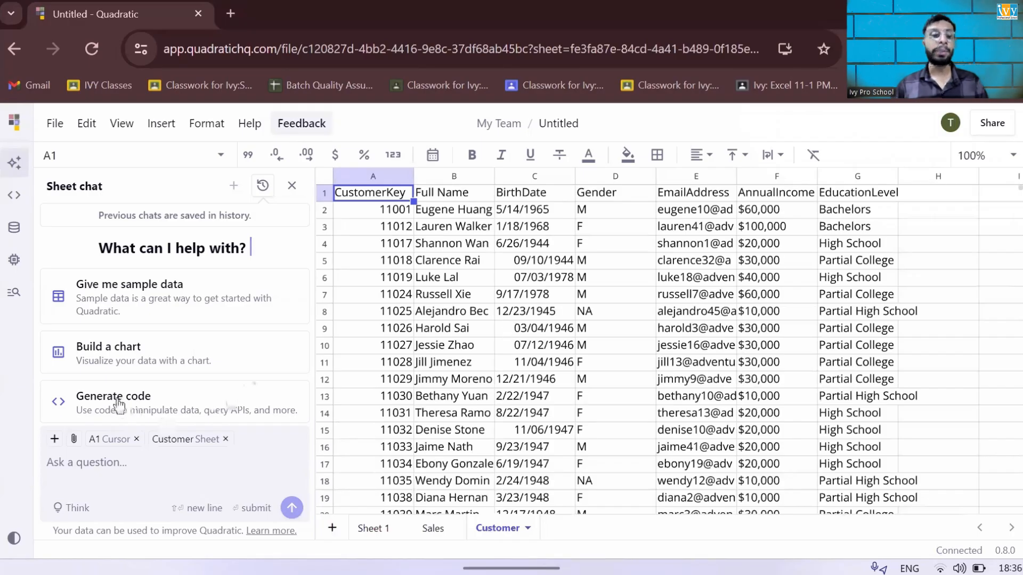
type("I want")
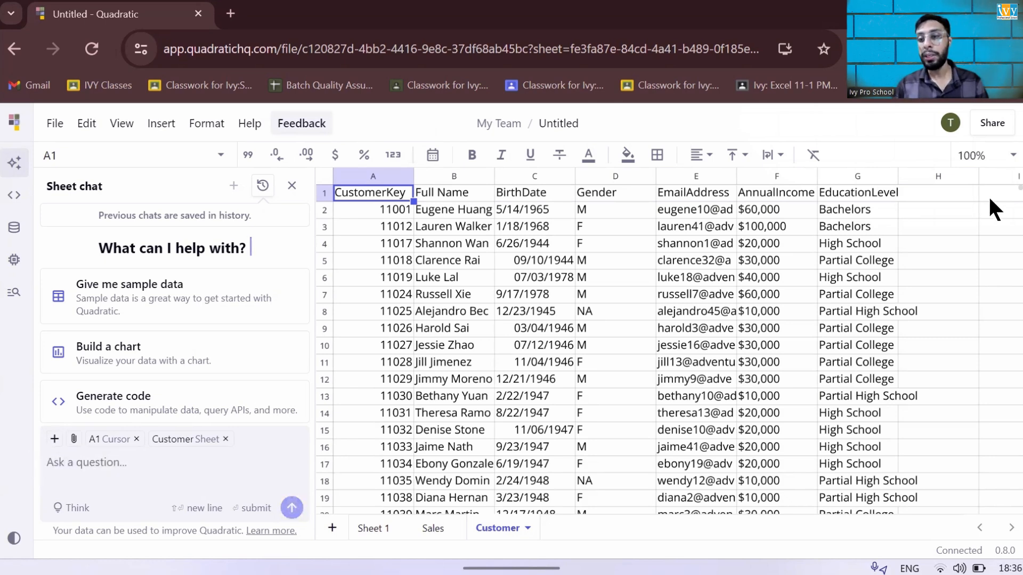
Step: At cell I1, send Sheet chat 'Create a visual of count of customer based on the education level'
left_click(1008, 192)
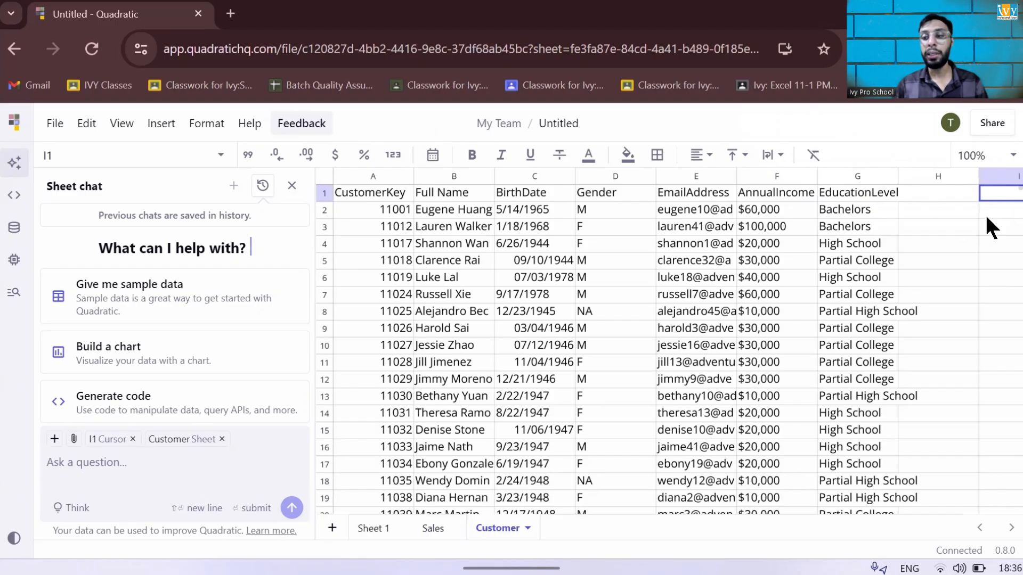
mouse_move(102, 449)
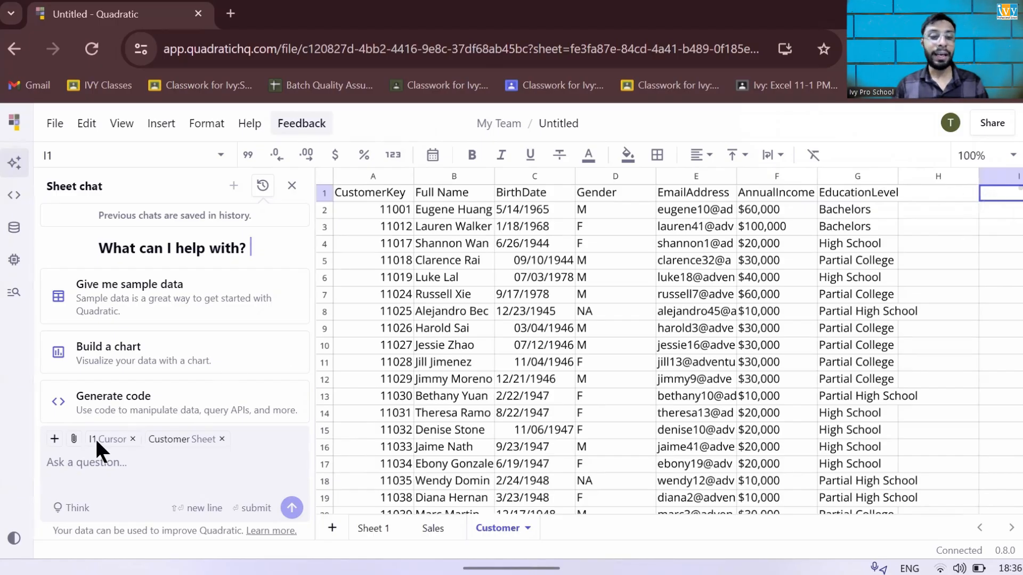
mouse_move(874, 306)
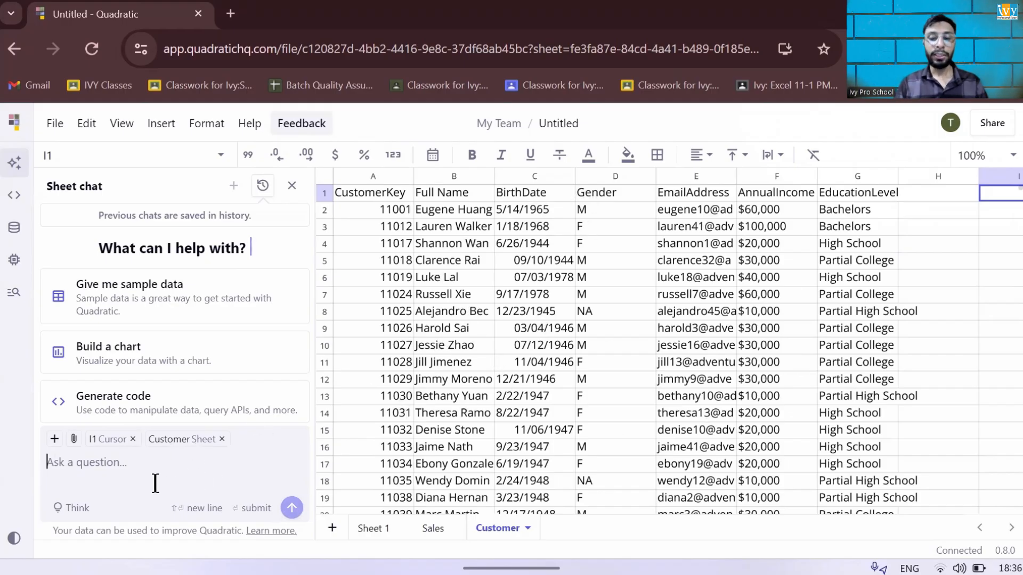
type("Let")
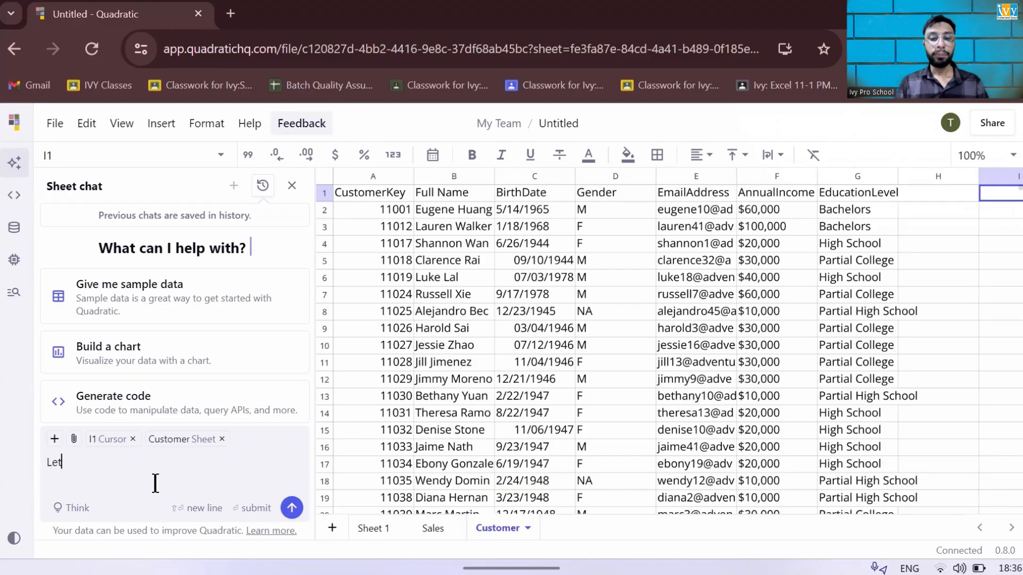
type("Create a visual of")
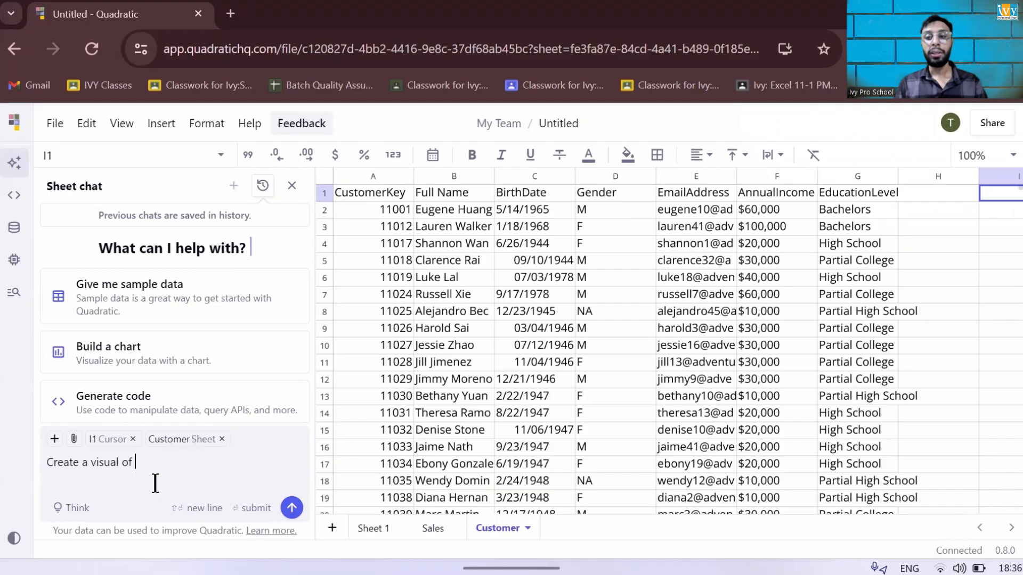
type("count of customer ba")
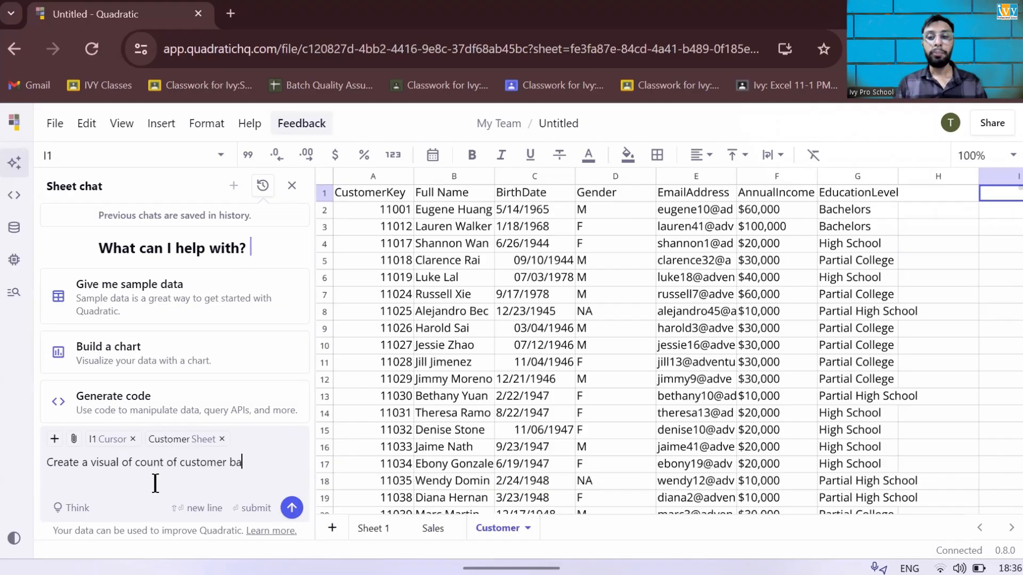
type("sed on the")
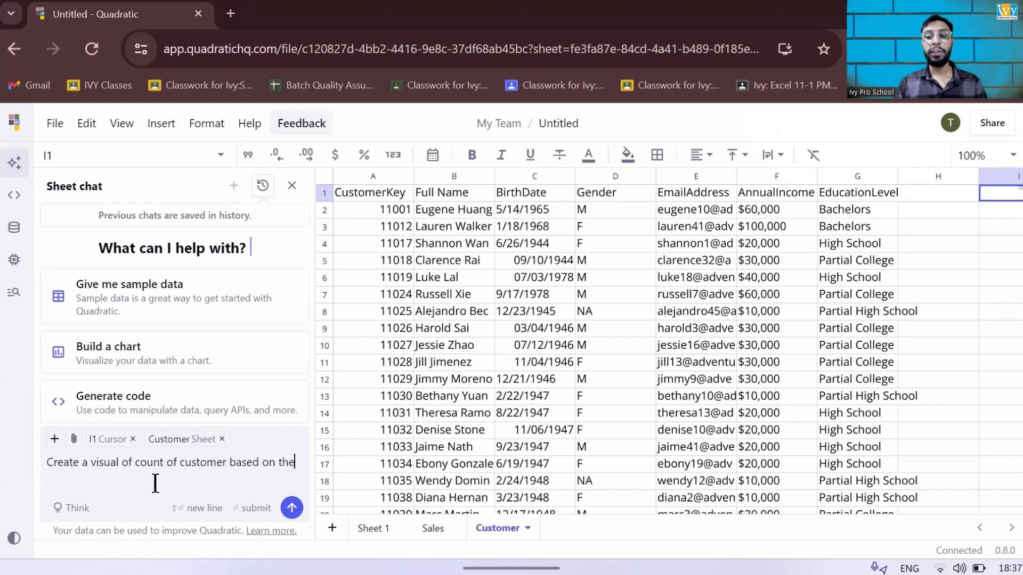
type("education")
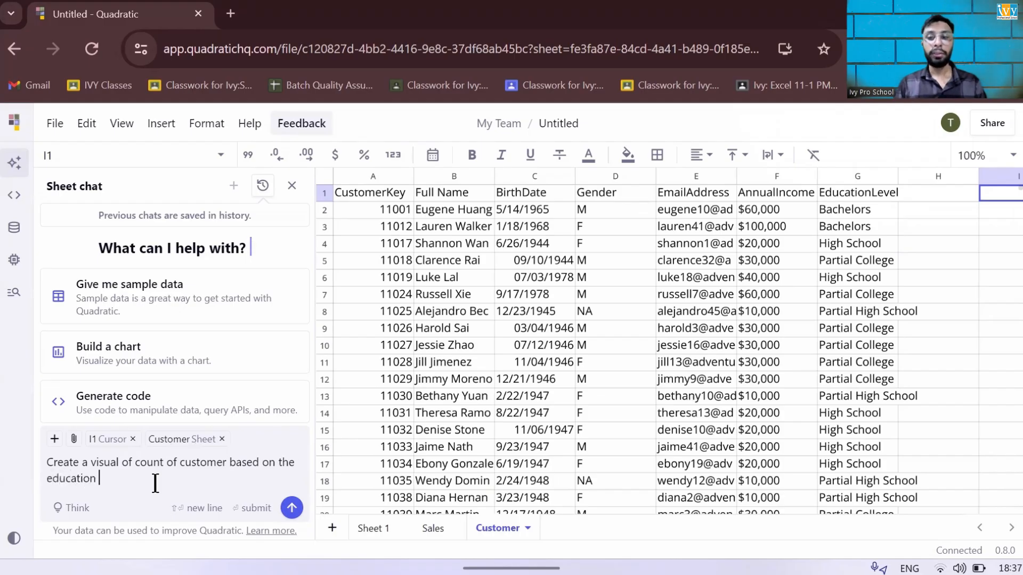
type("level")
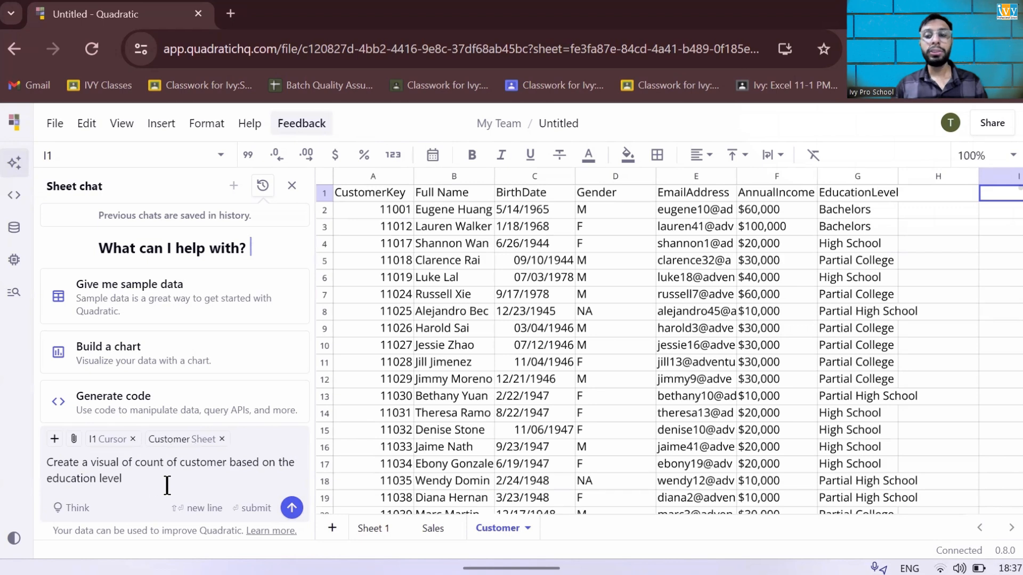
left_click(292, 507)
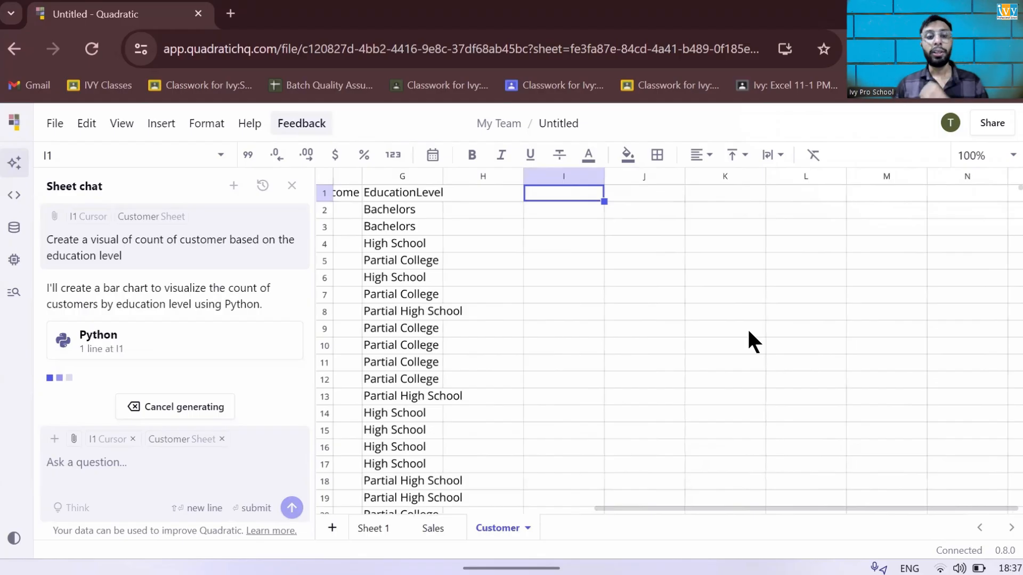
mouse_move(270, 336)
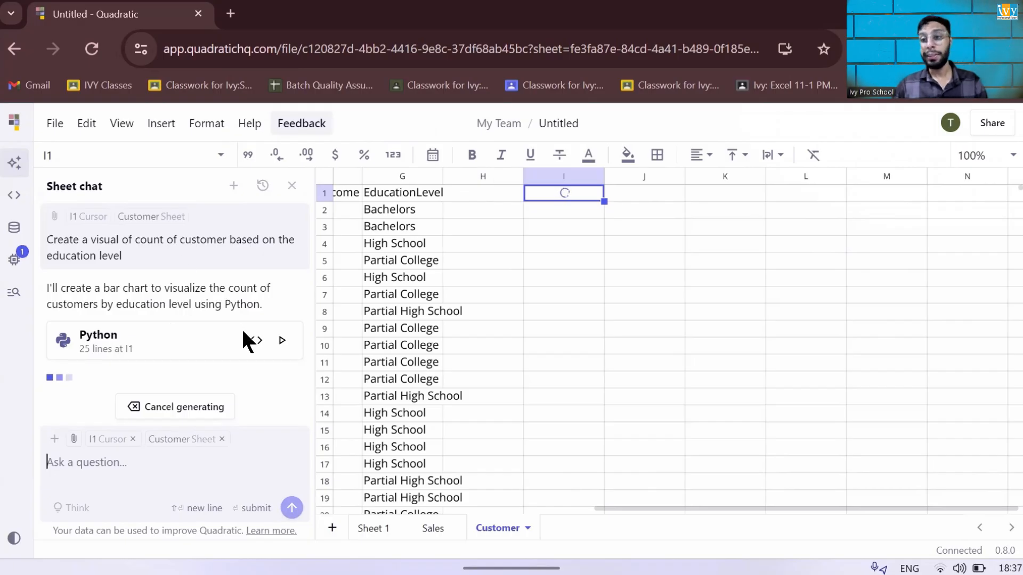
mouse_move(181, 306)
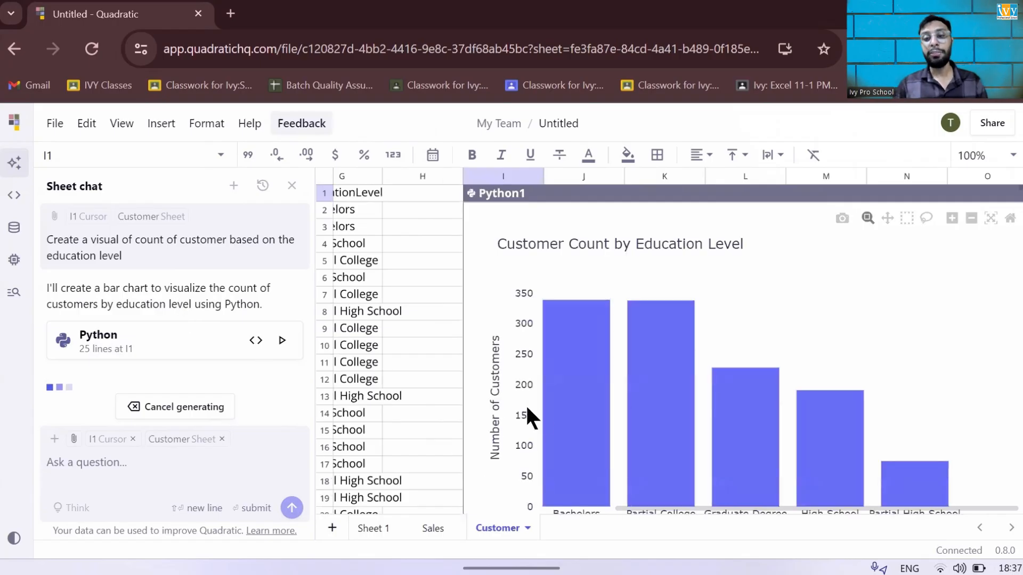
Step: Review the generated Customer Count by Education Level chart and its follow-up suggestions
scroll("down", 3)
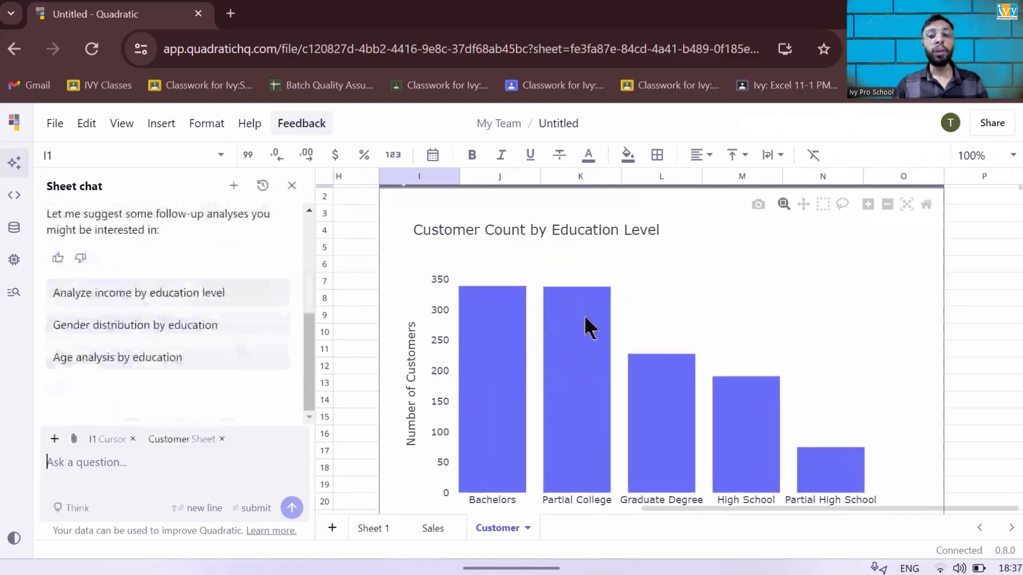
left_click(121, 124)
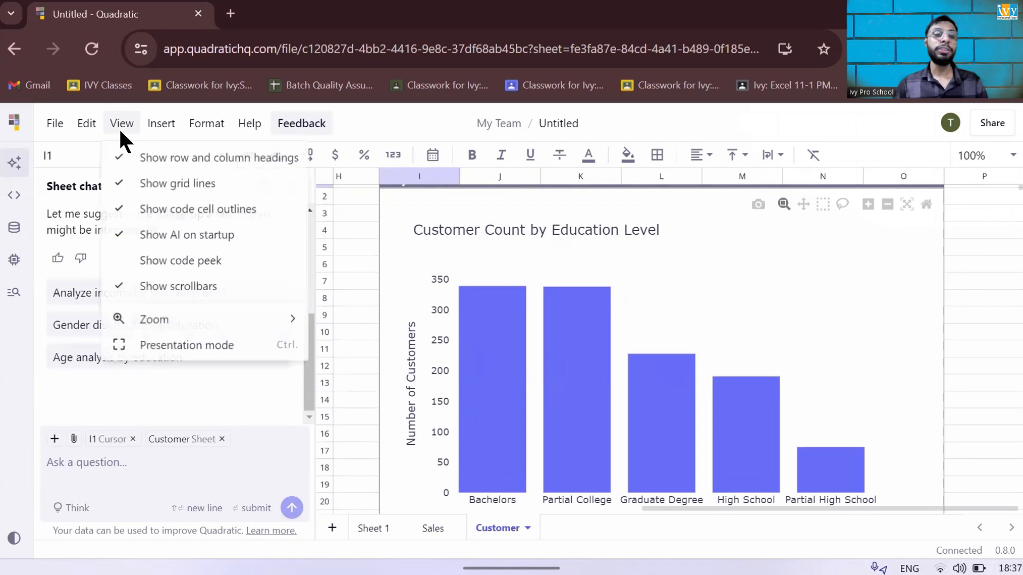
Step: Reveal the Python1 code cell behind the bar chart with its Code chat ready
left_click(161, 124)
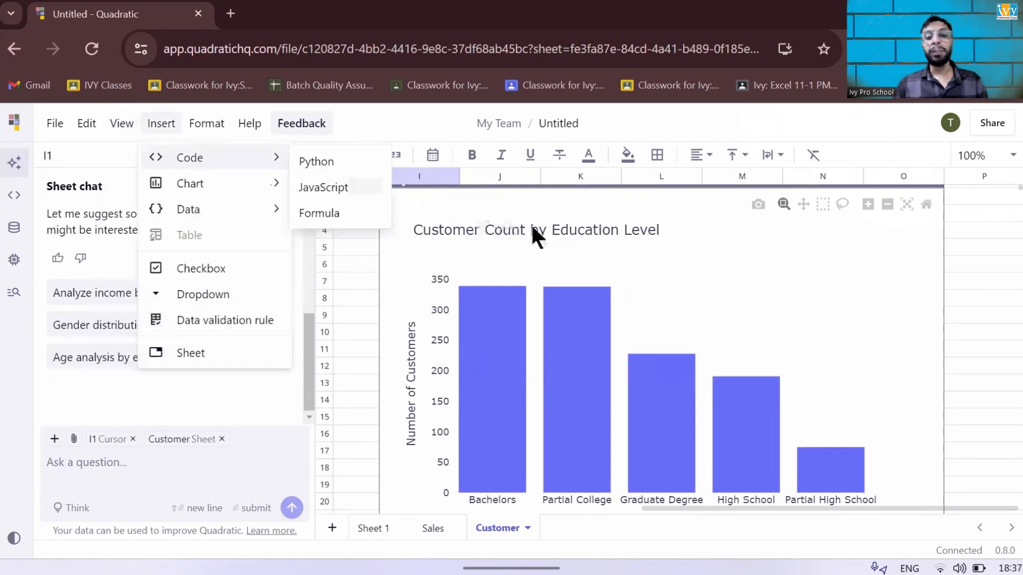
left_click(315, 160)
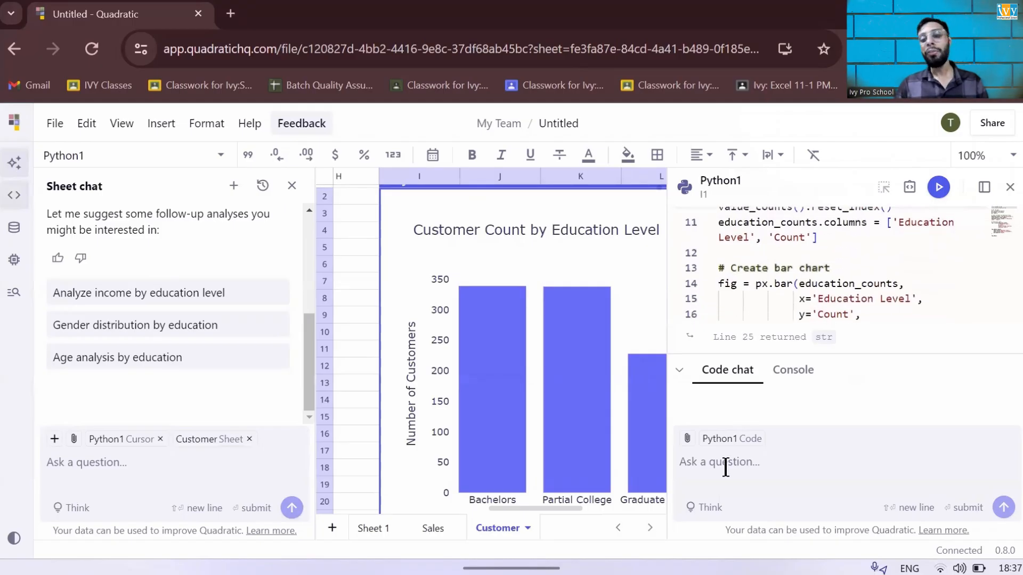
Step: Ask Code chat to add data labels and highlight the highest bar in red
left_click(721, 461)
type("I want the data label and higl")
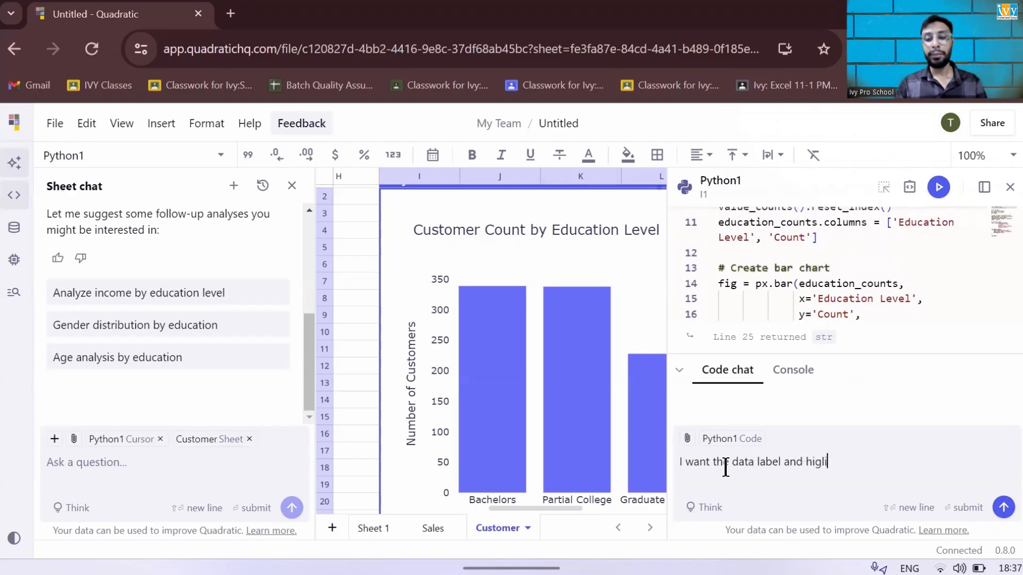
key("Backspace")
type("hlight the highest inthe")
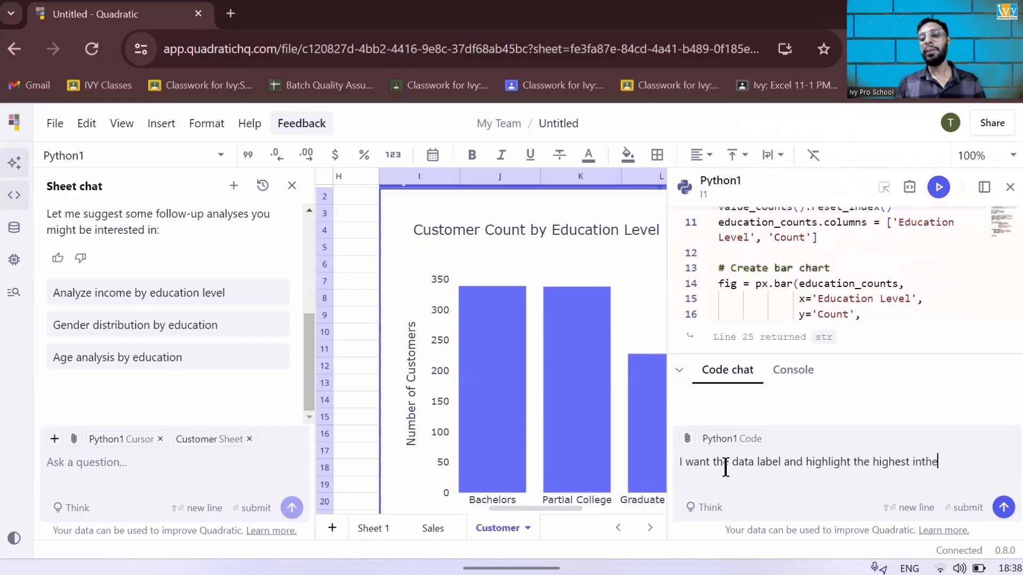
type("red bar")
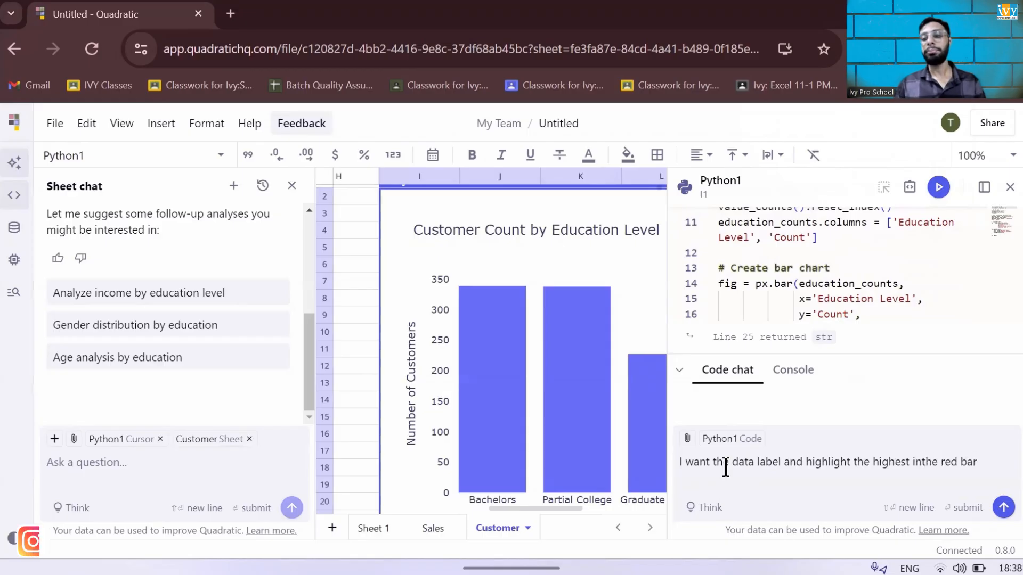
left_click(1004, 508)
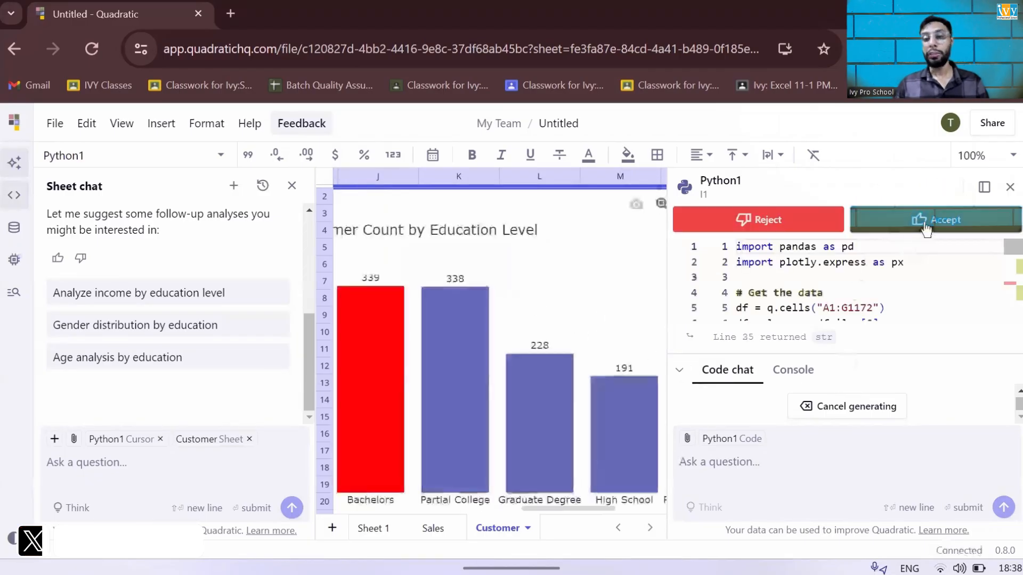
Step: Accept the labelled red-bar chart code, leave the editor, and move to the Sales sheet
left_click(934, 219)
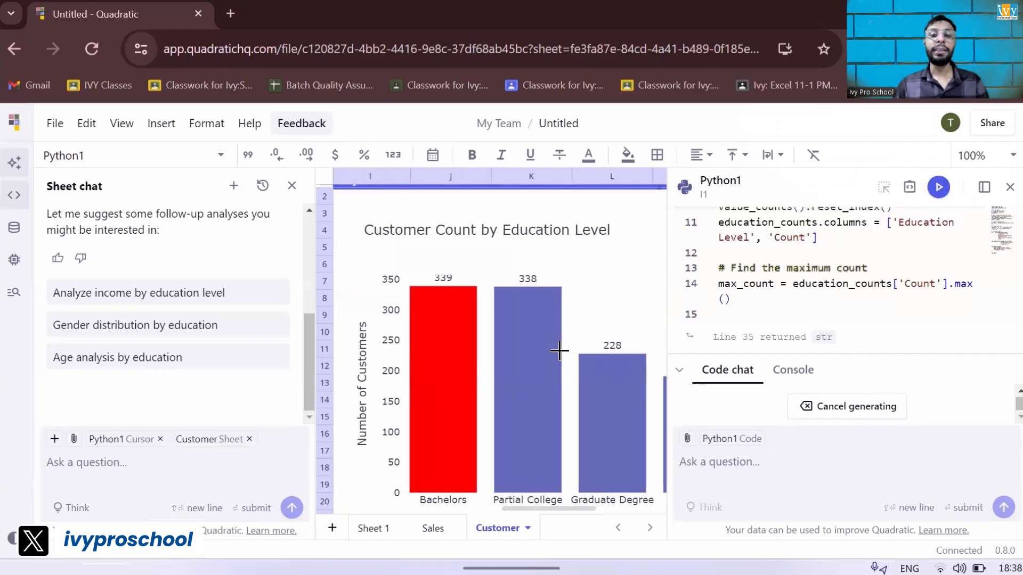
left_click(1009, 187)
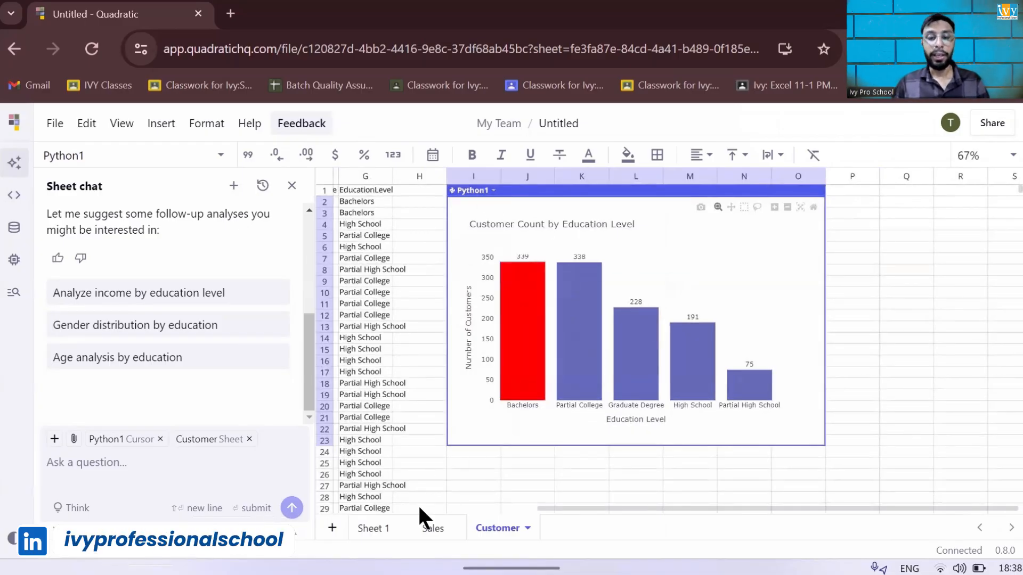
left_click(432, 528)
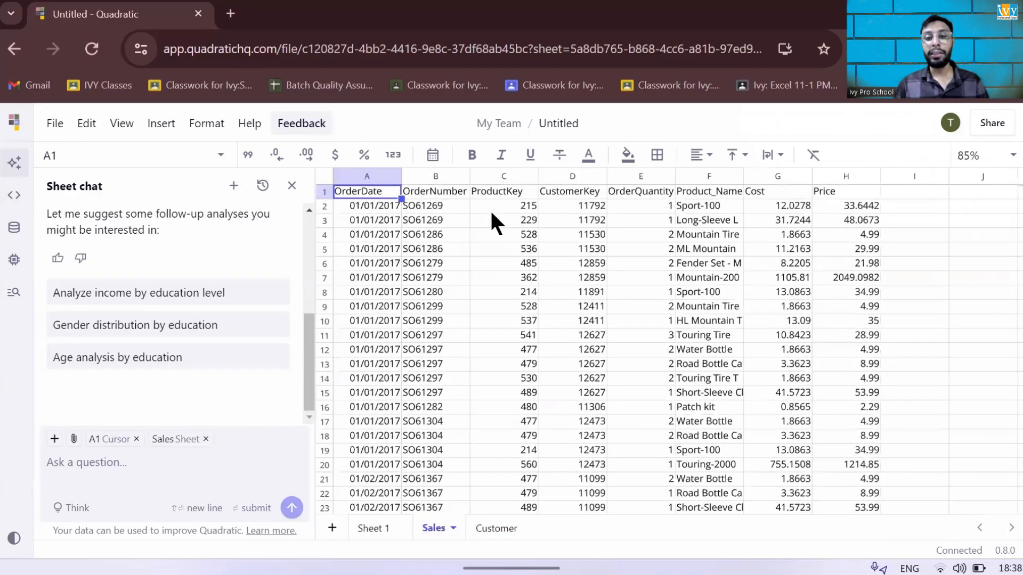
mouse_move(704, 245)
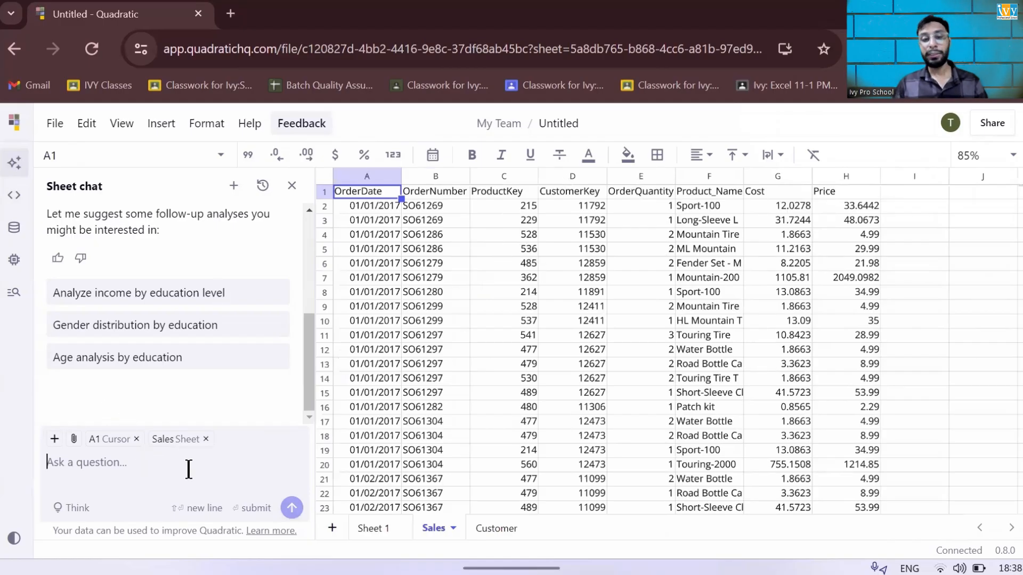
Step: Draft 'I want to see the MoM change in the sales as a line chart, add data labels and insights'
type("I want to")
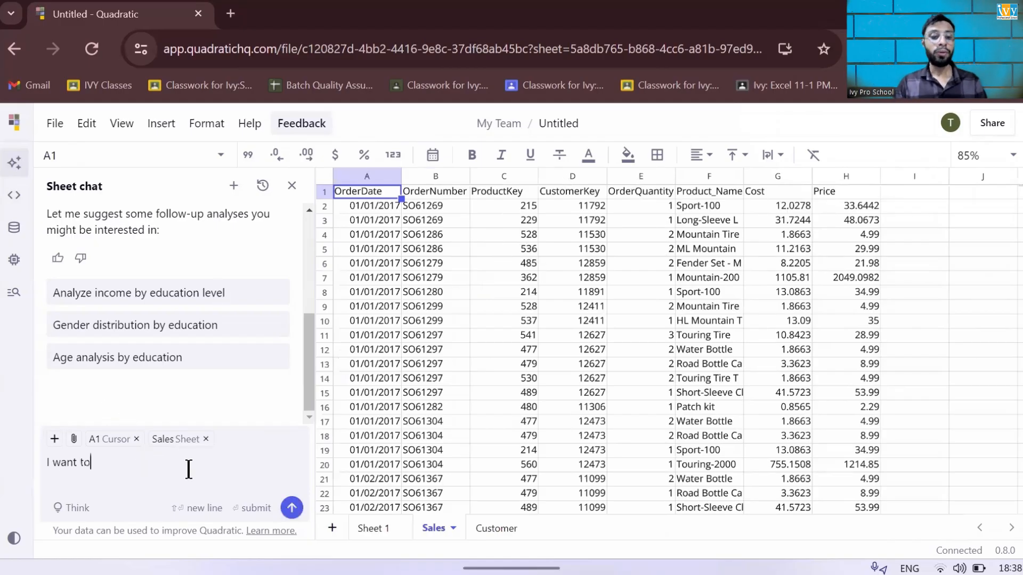
type("see the MOm")
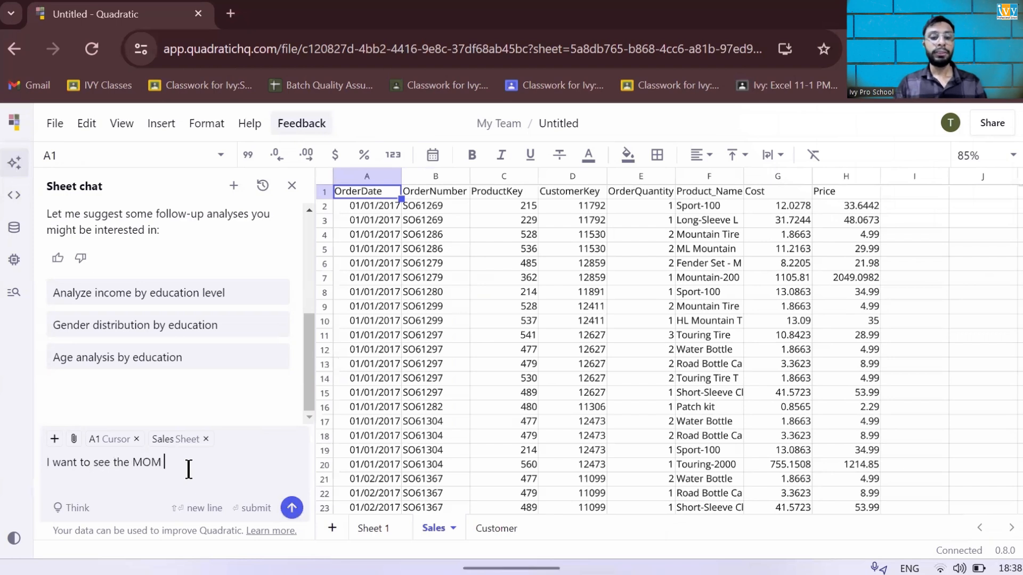
type("Change in the saels")
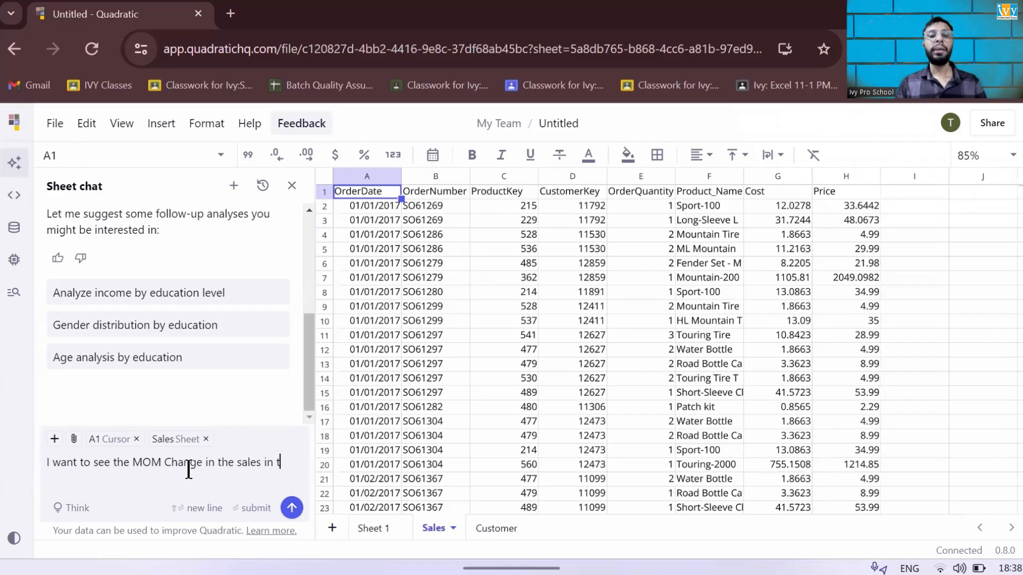
type("he line chart also")
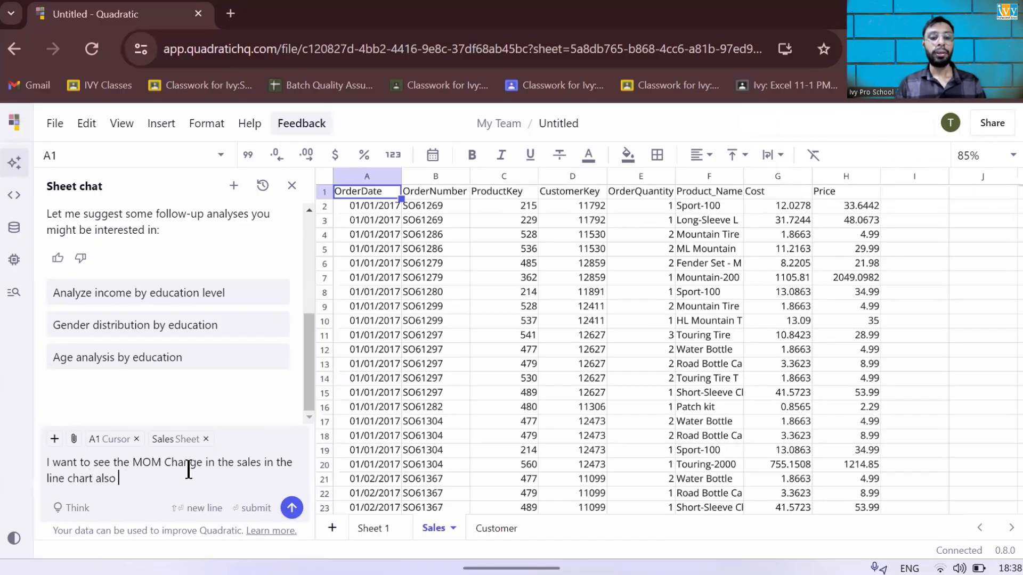
type("add data label and give me s")
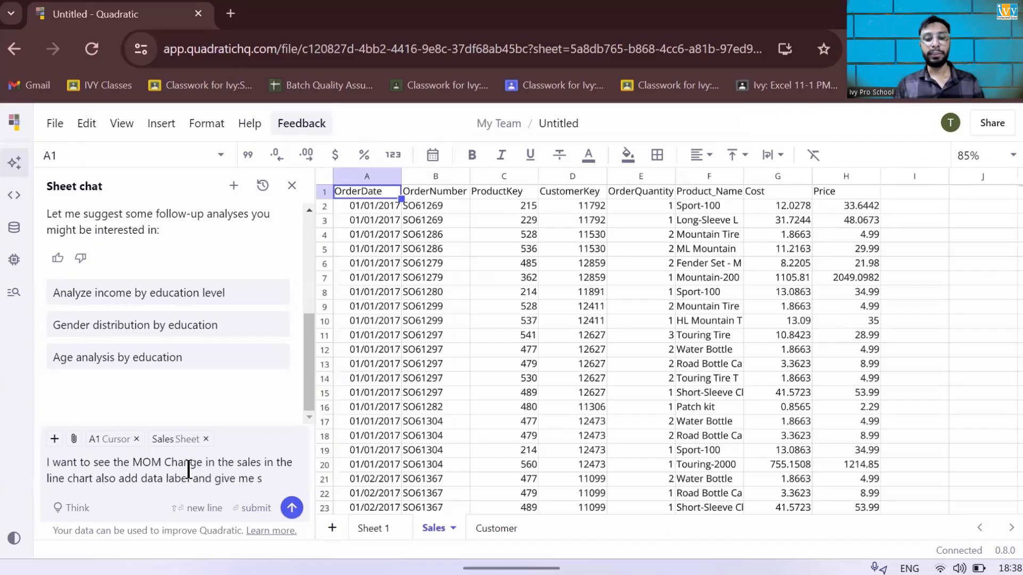
type("insights")
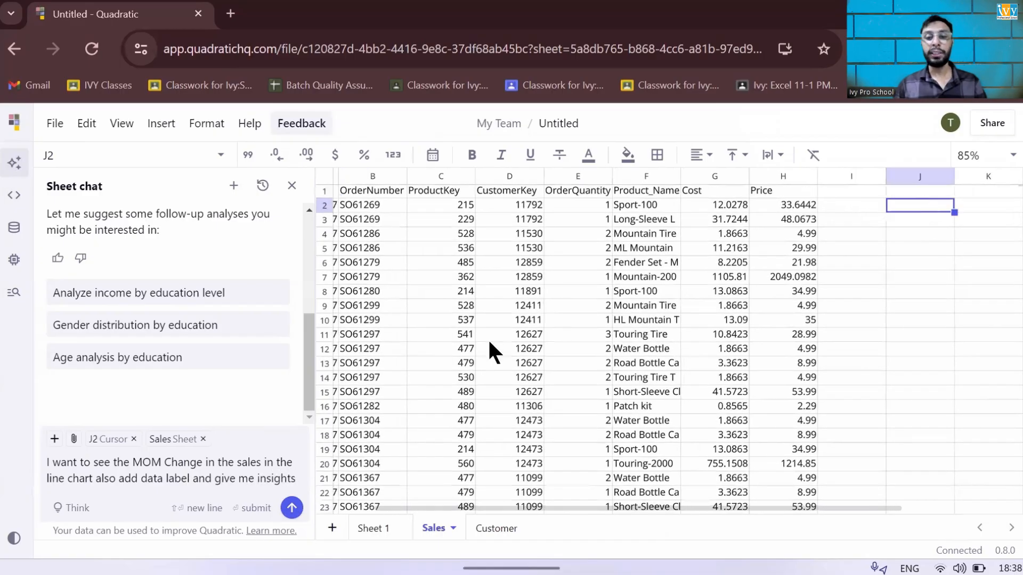
mouse_move(106, 421)
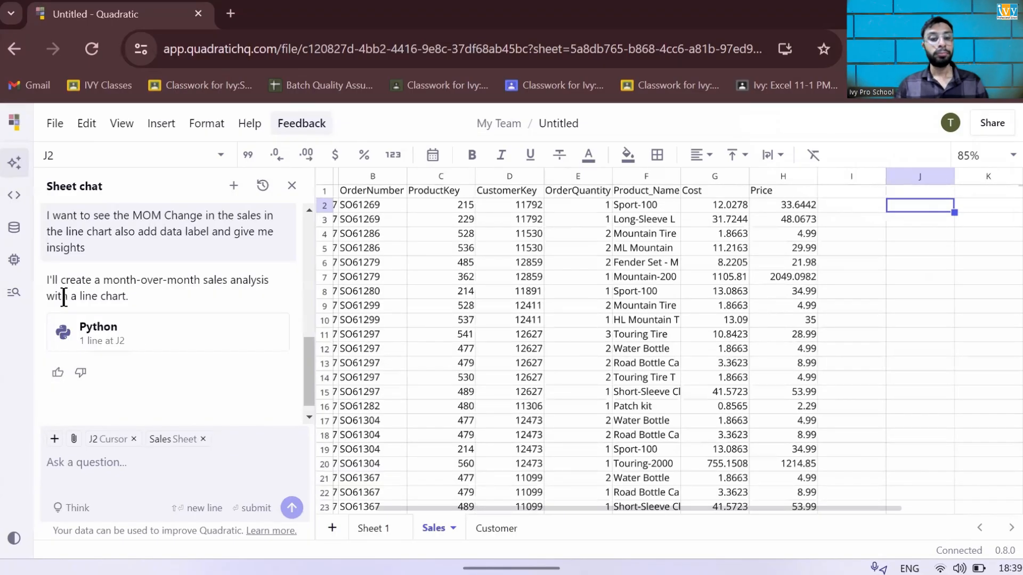
Step: Submit the prompt and let the AI build the Python sales-change code cell at J2
scroll("right", 3)
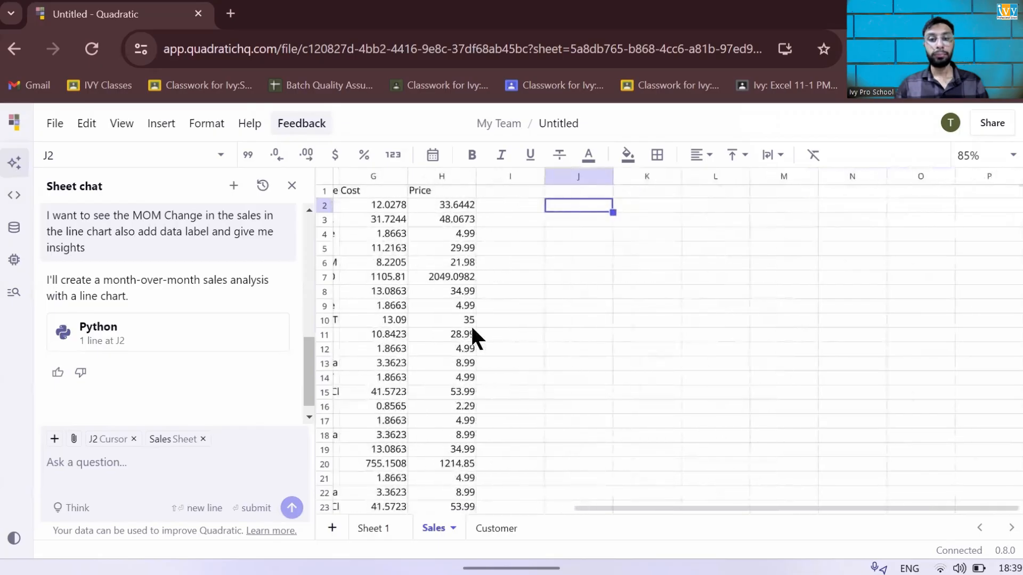
scroll("left", 3)
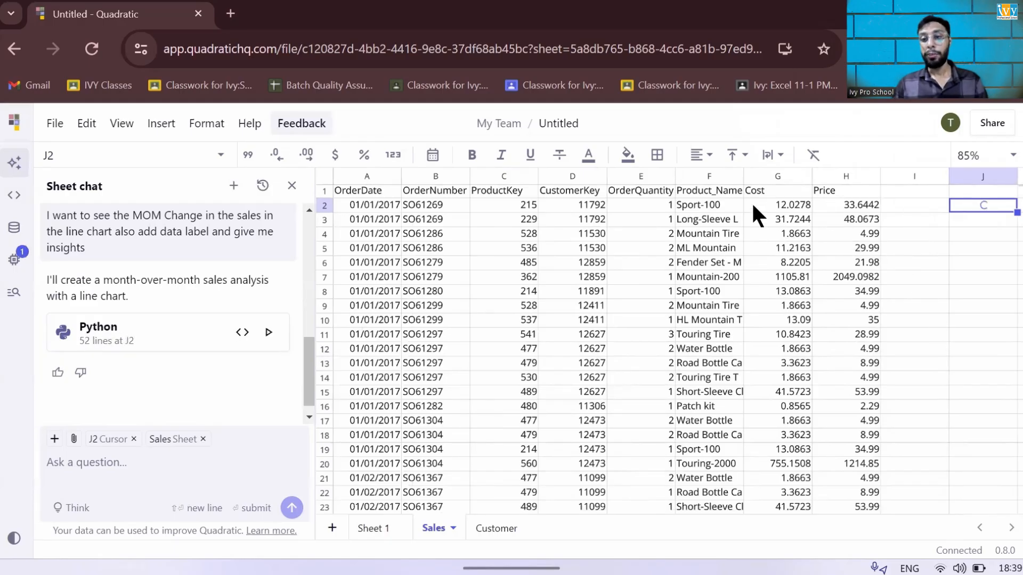
left_click(268, 332)
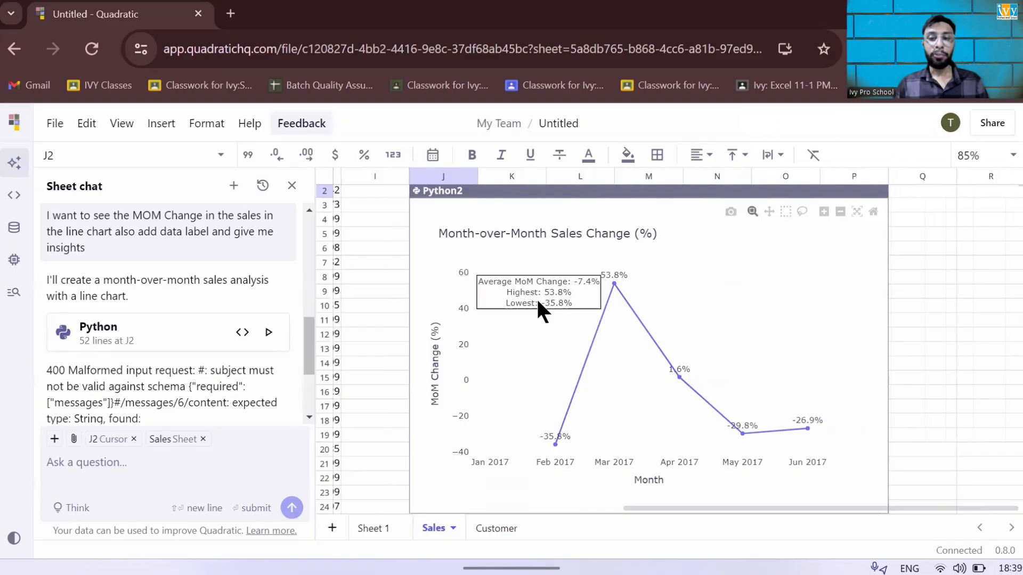
mouse_move(546, 369)
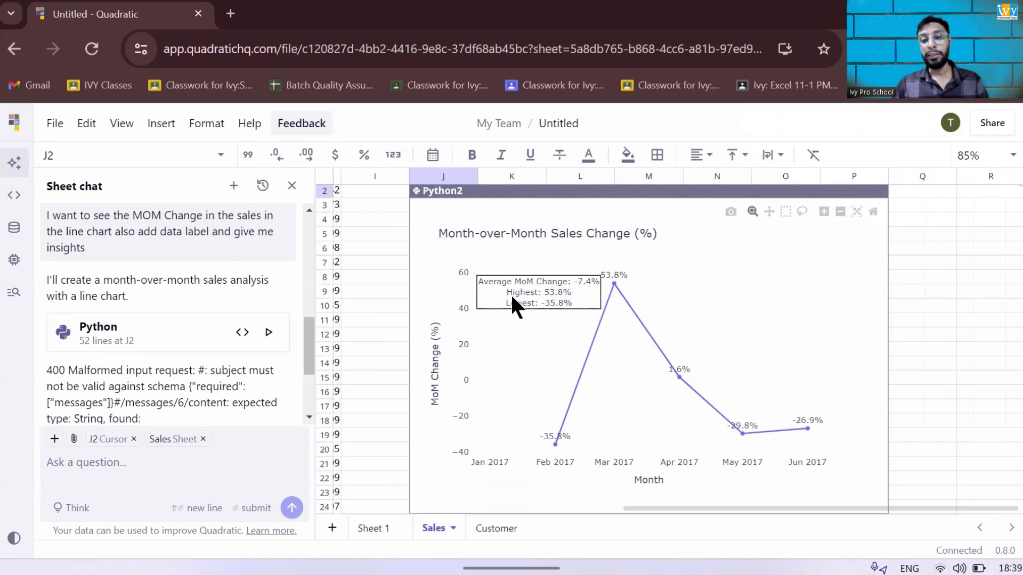
mouse_move(525, 375)
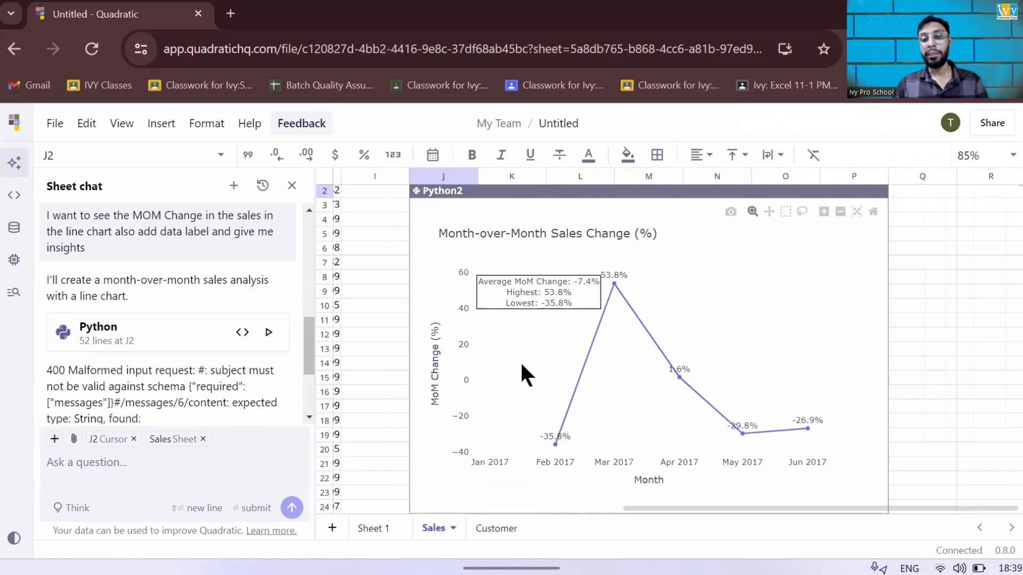
mouse_move(510, 305)
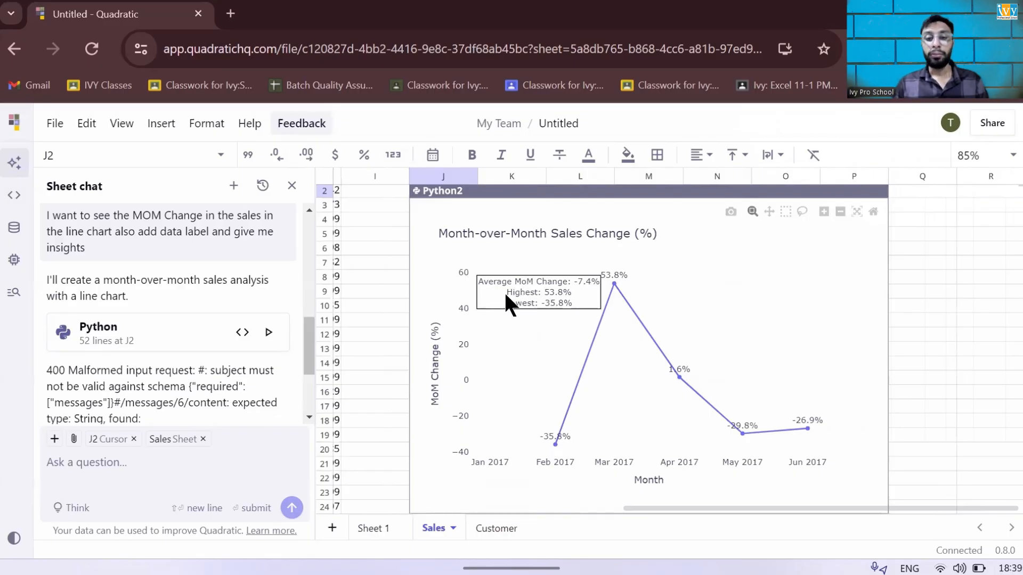
Step: Inspect the Month-over-Month Sales Change (%) line chart with its average, highest and lowest summary
scroll("down", 3)
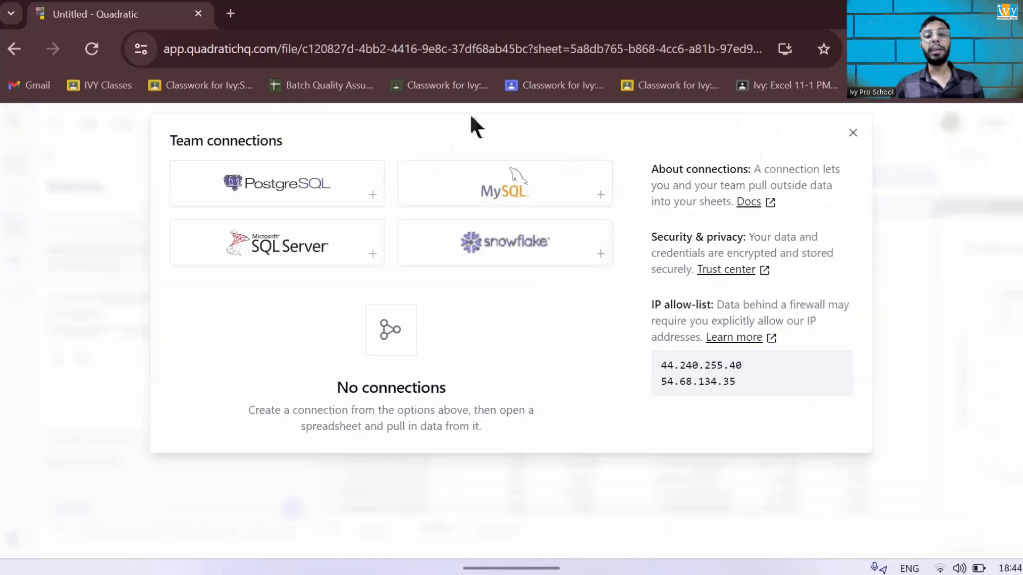
mouse_move(251, 460)
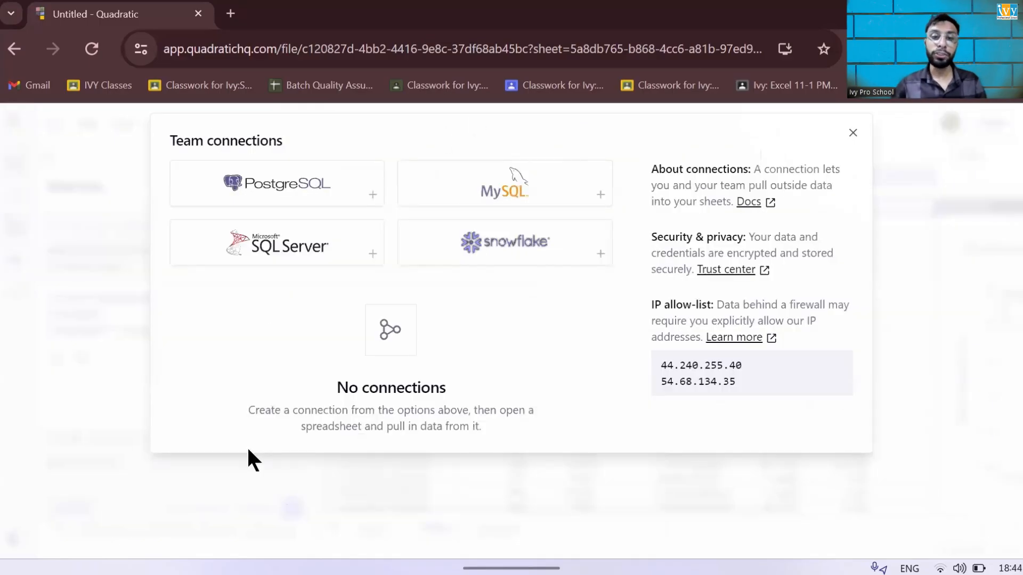